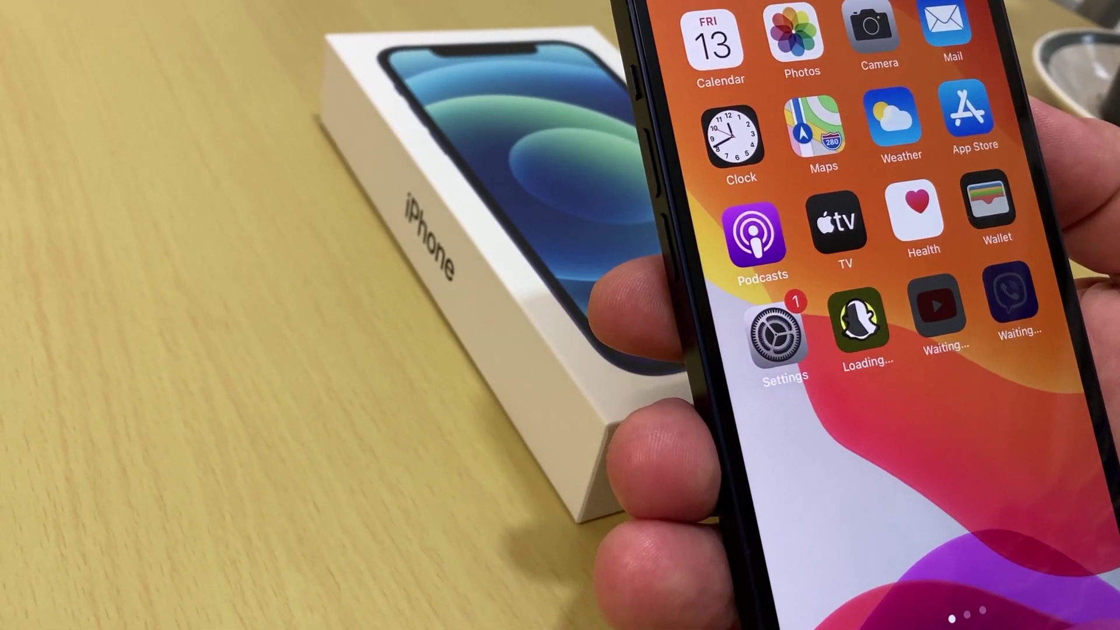
{"action": "scroll", "scroll_direction": "left", "scroll_amount": 3}
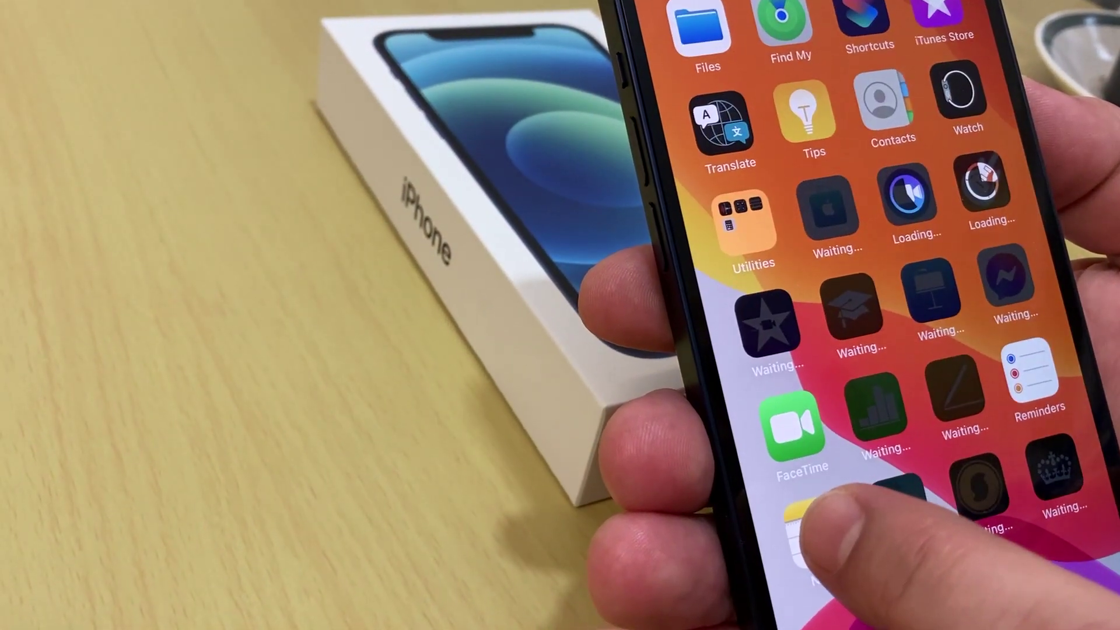